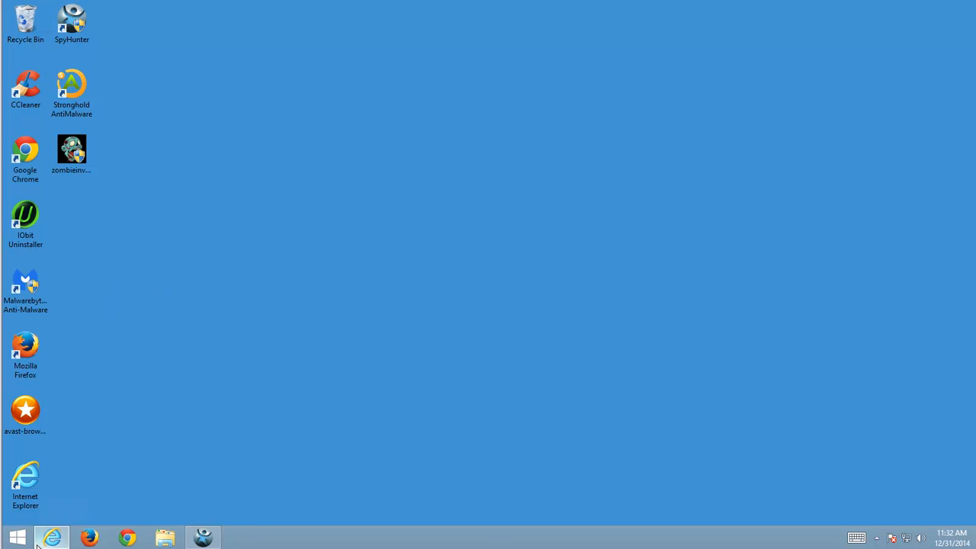
Step: Bring up the Start button's quick-access menu of system tools
{"action": "left_click", "coordinate": [52, 537]}
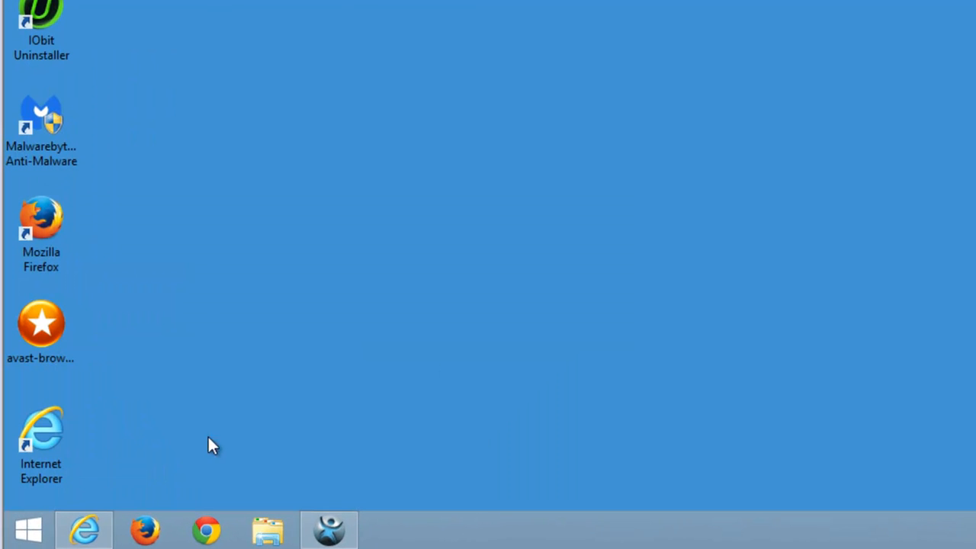
{"action": "right_click", "coordinate": [27, 529]}
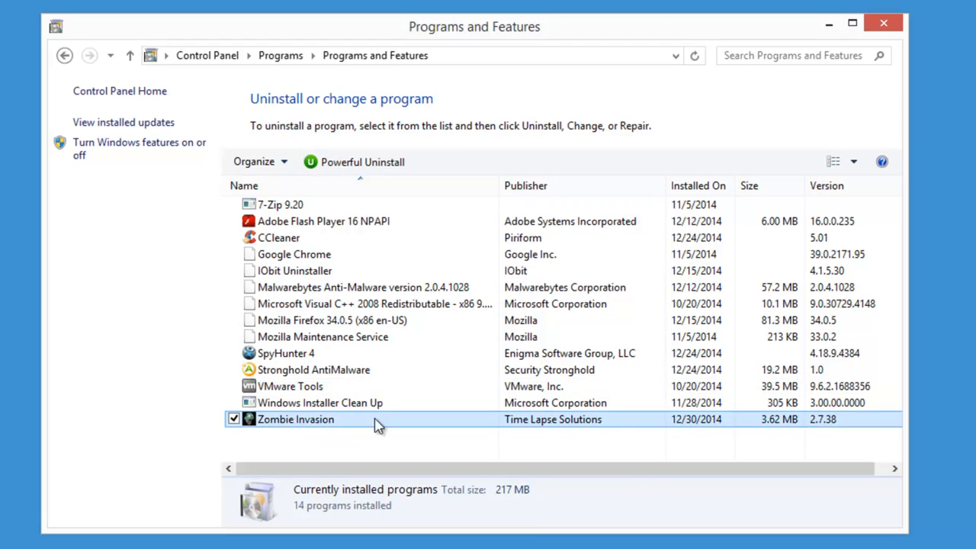
Step: Select the Zombie Invasion entry in the installed programs list
{"action": "left_click", "coordinate": [296, 418]}
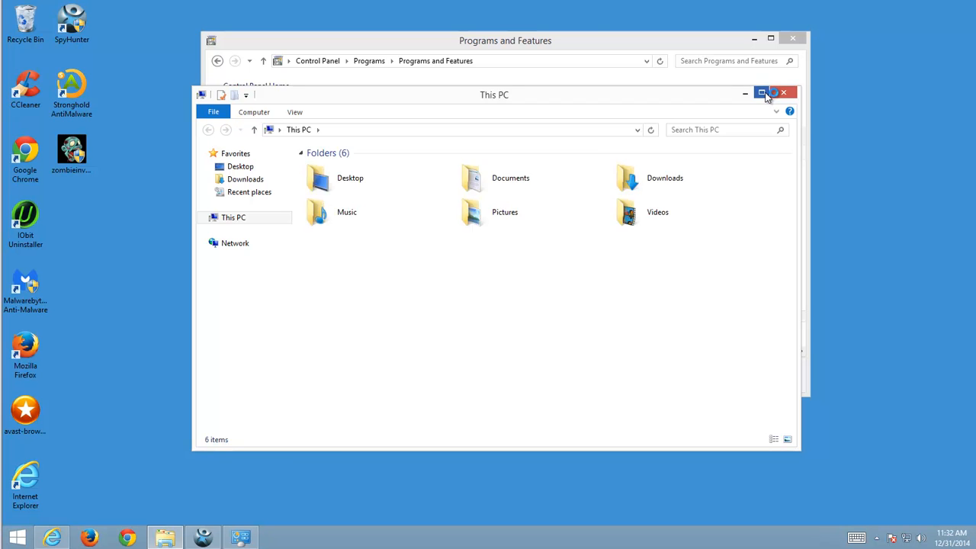
Step: Maximize This PC and navigate to C:\ProgramData via the address bar
{"action": "left_click", "coordinate": [761, 94]}
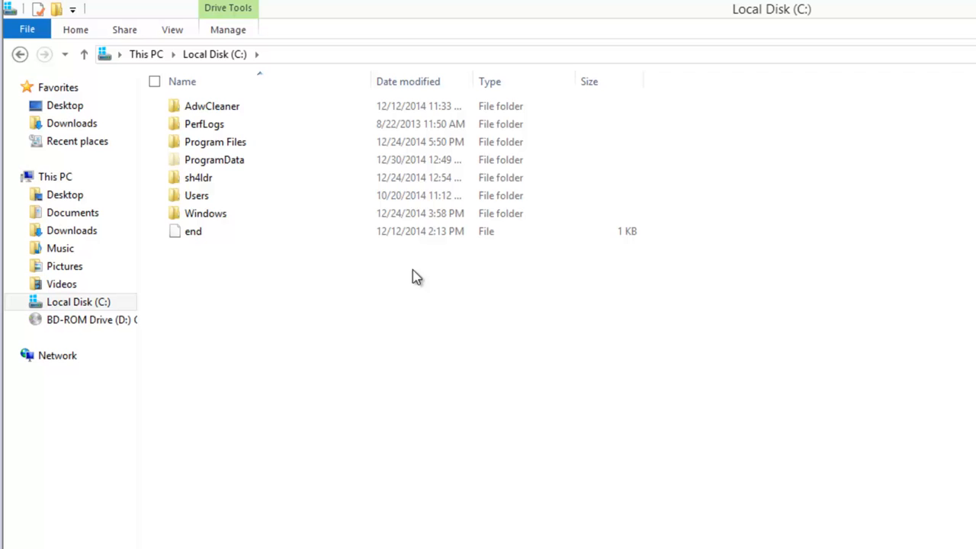
{"action": "left_click", "coordinate": [213, 160]}
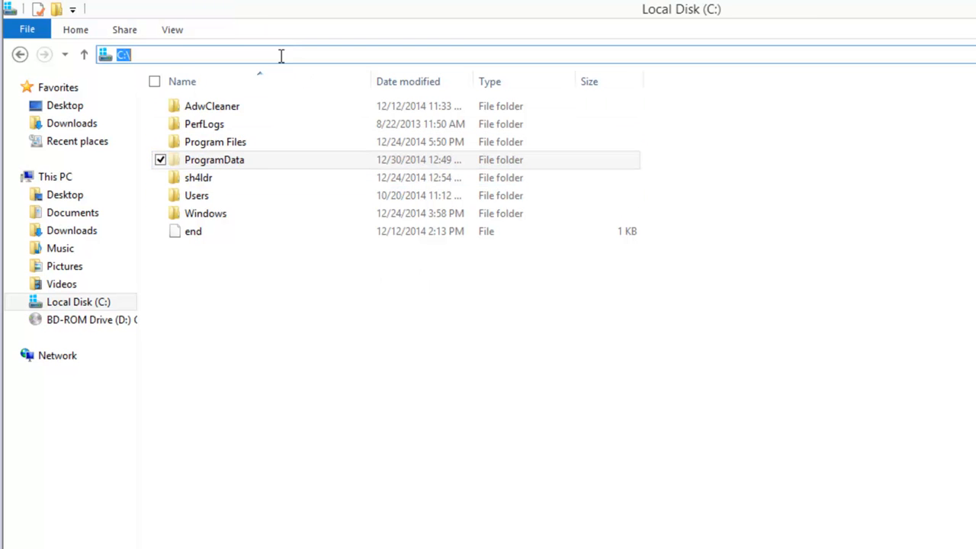
{"action": "left_click", "coordinate": [191, 55]}
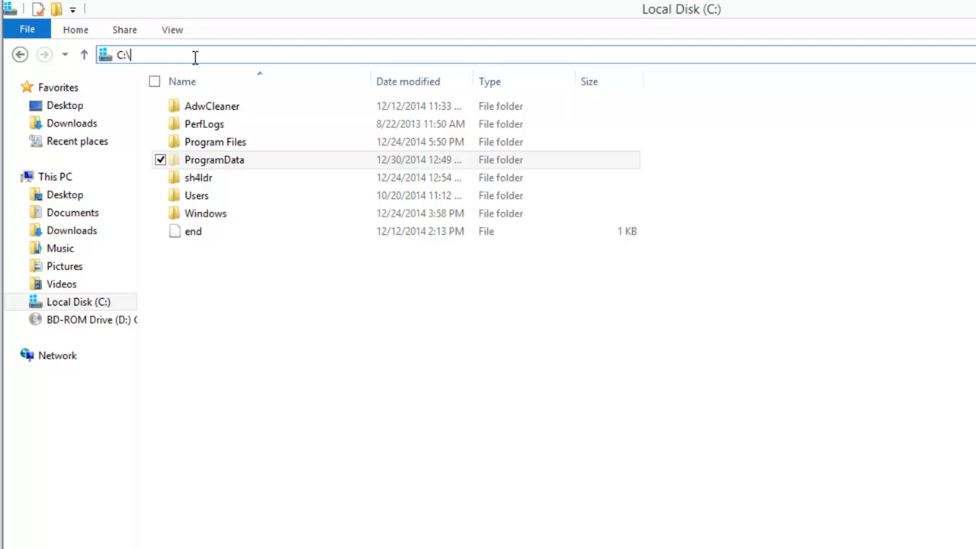
{"action": "type", "text": "Progra"}
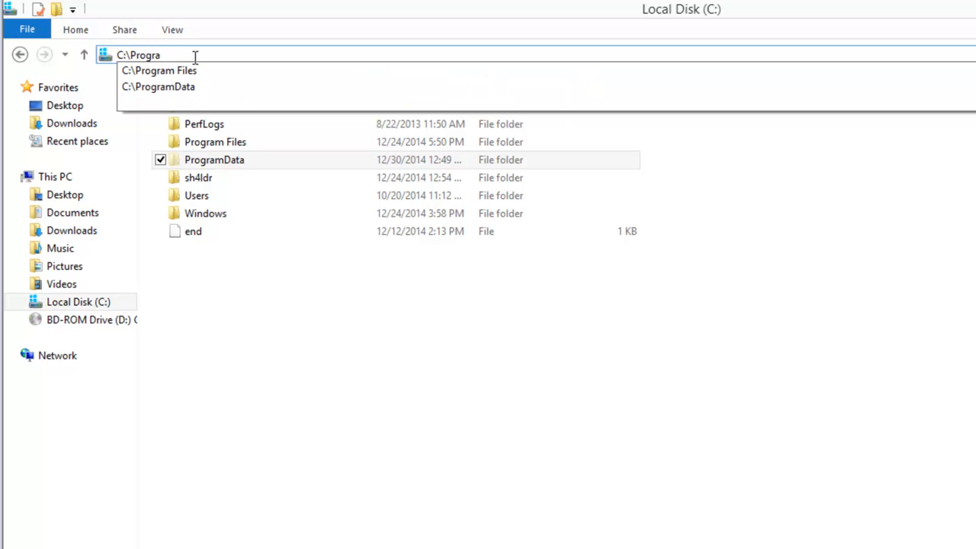
{"action": "type", "text": "m"}
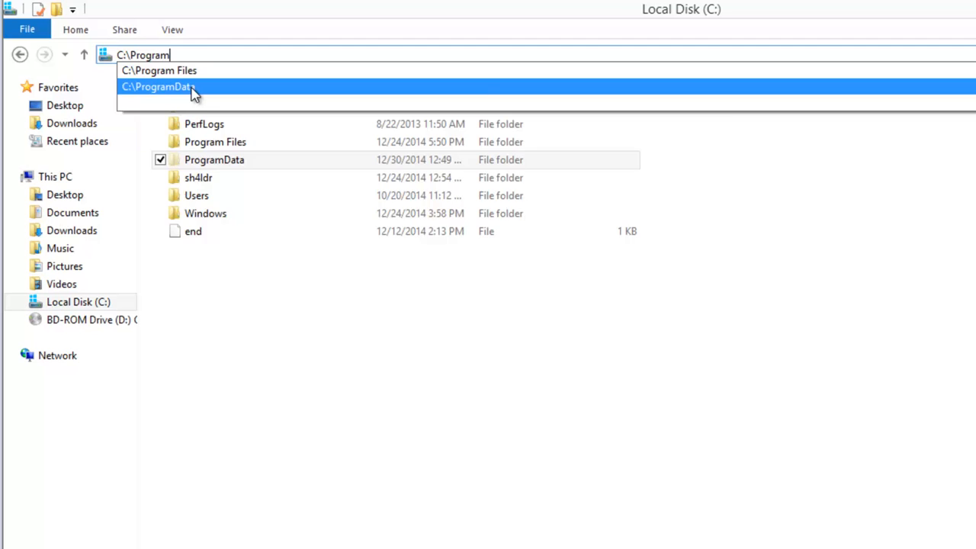
{"action": "left_click", "coordinate": [159, 85]}
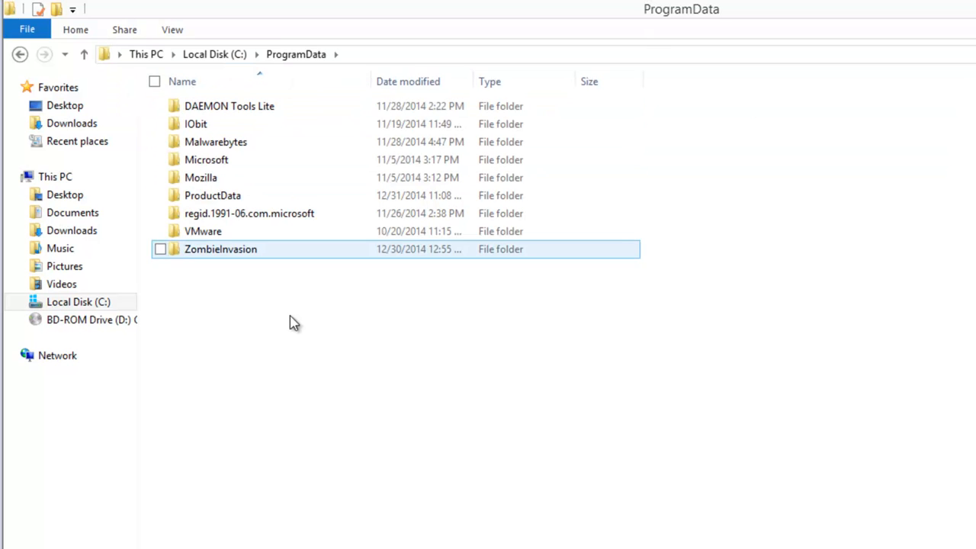
Step: Locate and enter the ZombieInvasion folder inside ProgramData
{"action": "left_click", "coordinate": [220, 249]}
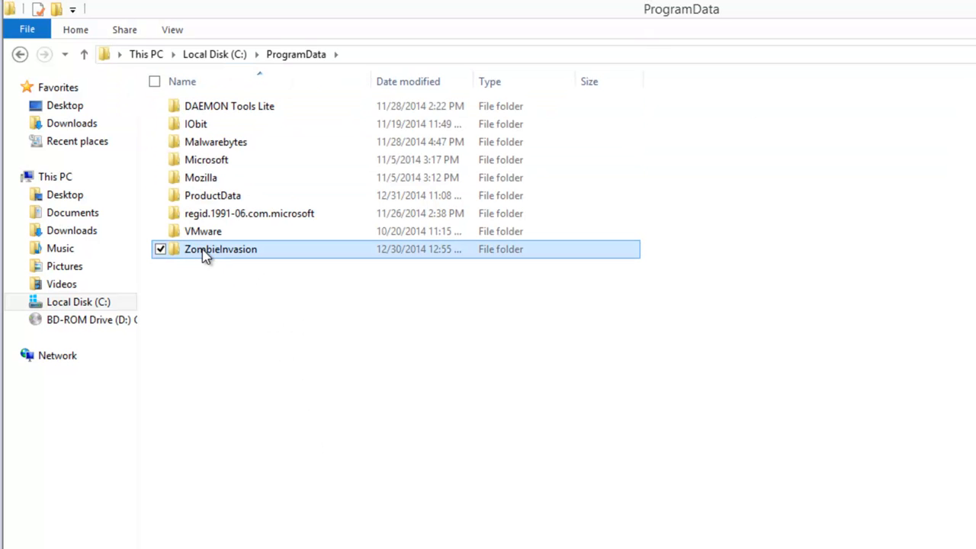
{"action": "double_click", "coordinate": [220, 250]}
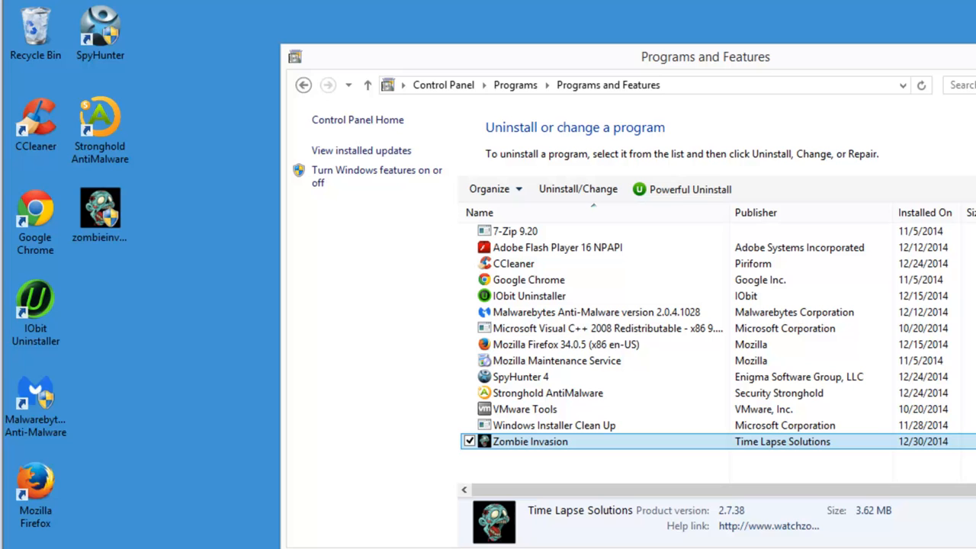
{"action": "mouse_move", "coordinate": [149, 528]}
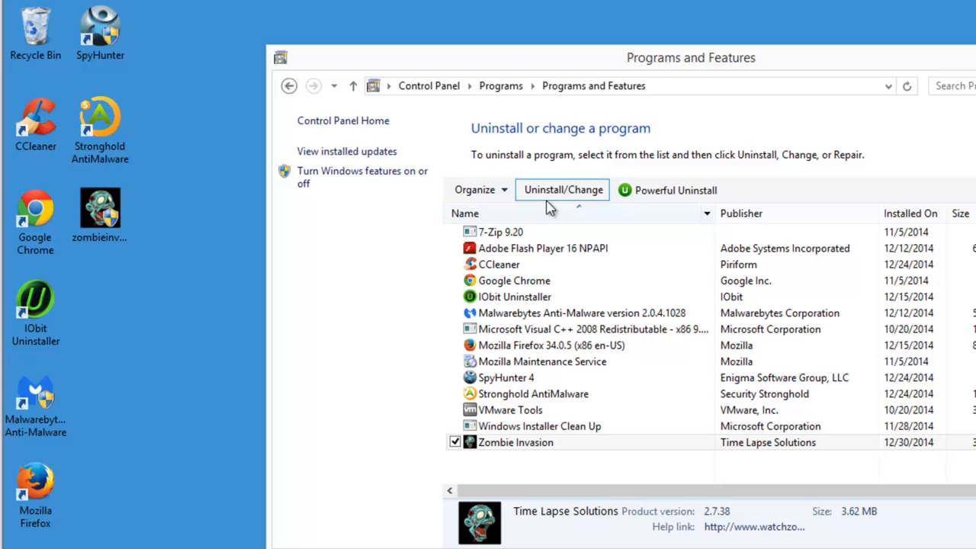
Step: Start uninstalling Zombie Invasion, then close the installed-programs window
{"action": "left_click", "coordinate": [563, 189]}
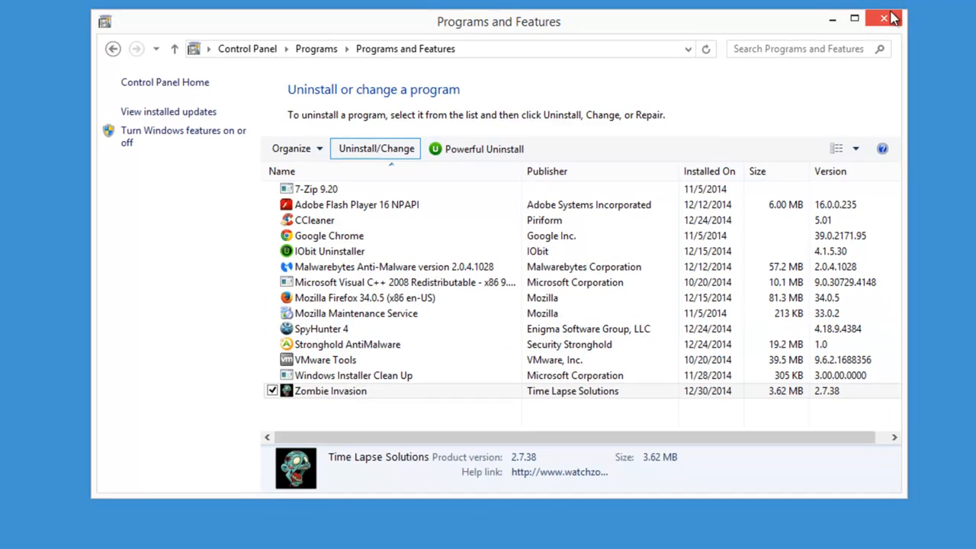
{"action": "left_click", "coordinate": [883, 18]}
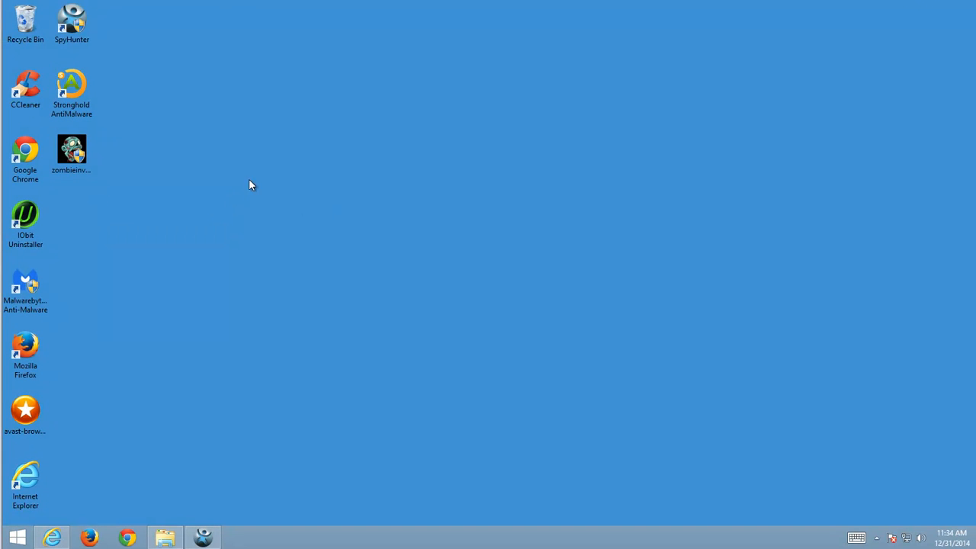
Step: Reveal the hidden notification-area icons to reach Malwarebytes Anti-Malware
{"action": "left_click", "coordinate": [875, 536]}
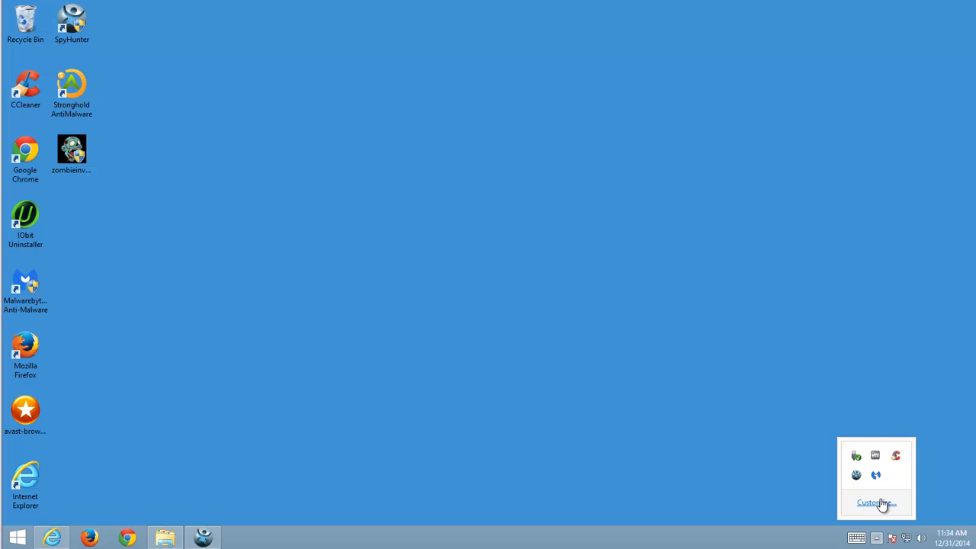
{"action": "mouse_move", "coordinate": [876, 479]}
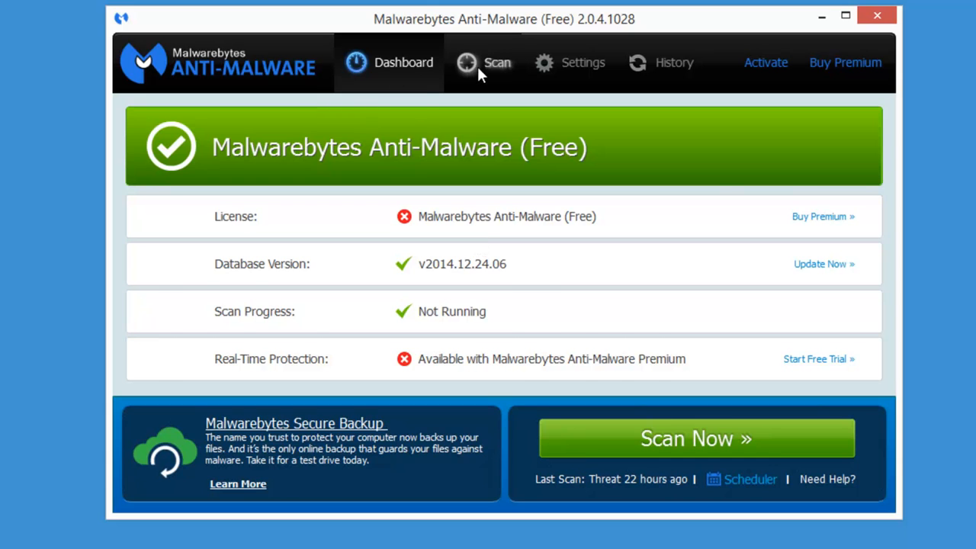
Step: Show the scan results and scroll through the 24 detected PUP.Optional.ZombieInvasion items
{"action": "left_click", "coordinate": [497, 62]}
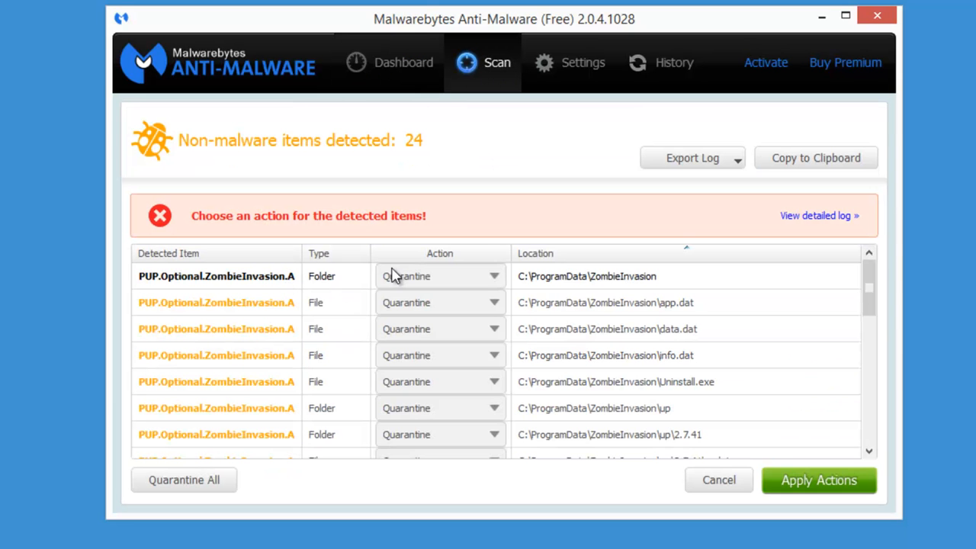
{"action": "scroll", "scroll_direction": "down", "scroll_amount": 3}
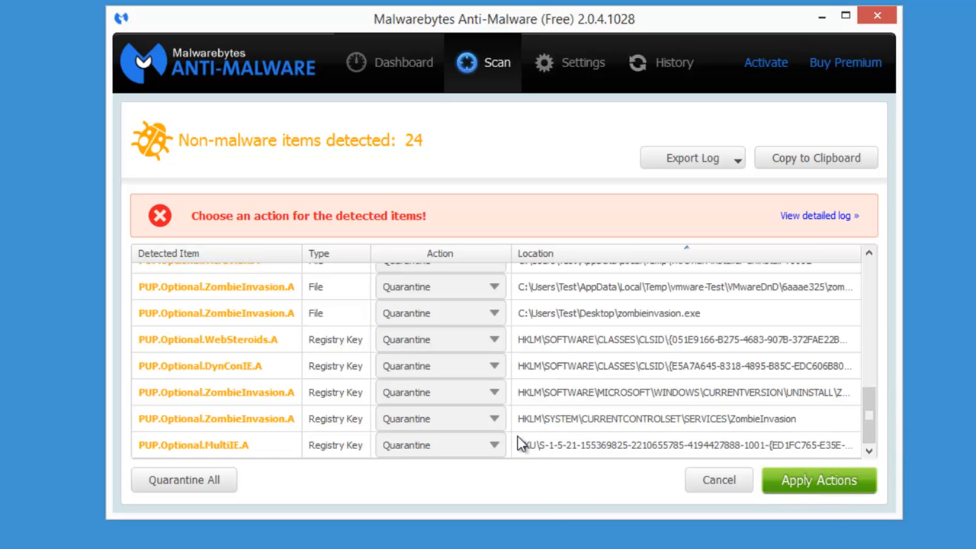
{"action": "mouse_move", "coordinate": [269, 356]}
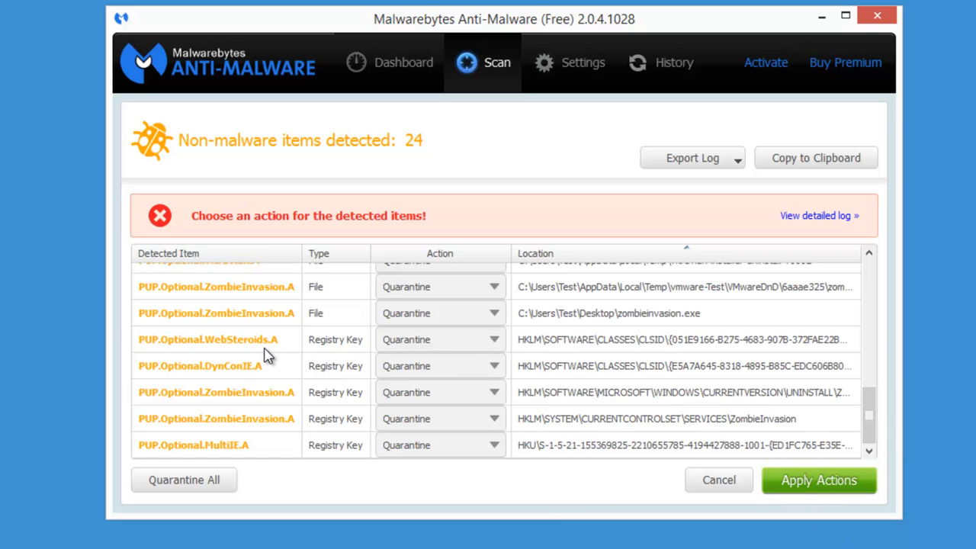
{"action": "left_click", "coordinate": [817, 479]}
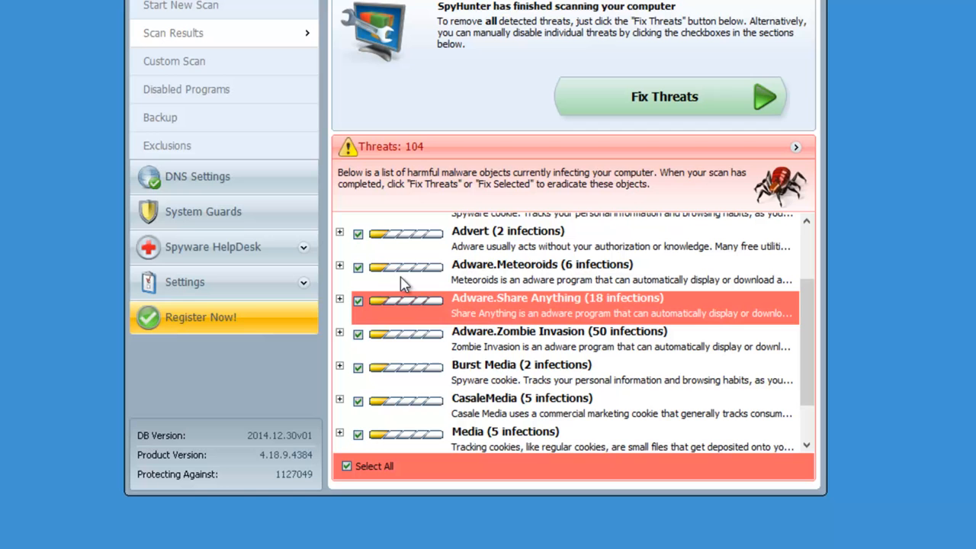
Step: Expand the Adware.Zombie Invasion detection to list its ProgramData folder and files
{"action": "left_click", "coordinate": [339, 331]}
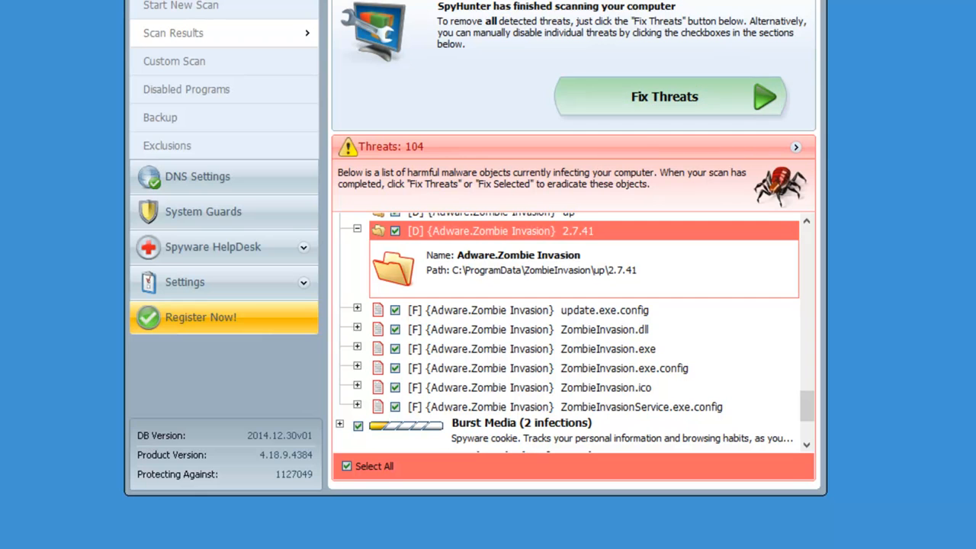
{"action": "mouse_move", "coordinate": [482, 214]}
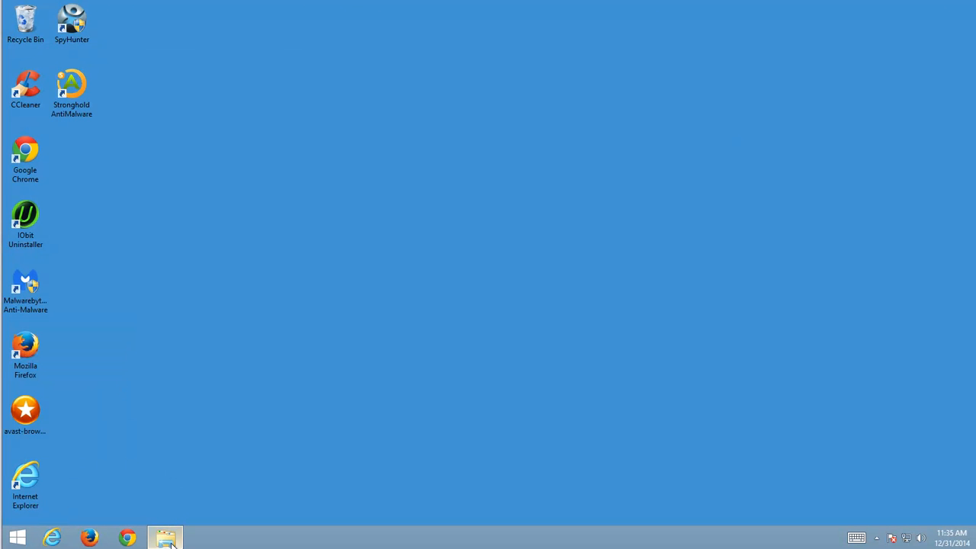
Step: Return to the ProgramData window and select the ZombieInvasion folder for deletion
{"action": "left_click", "coordinate": [164, 537]}
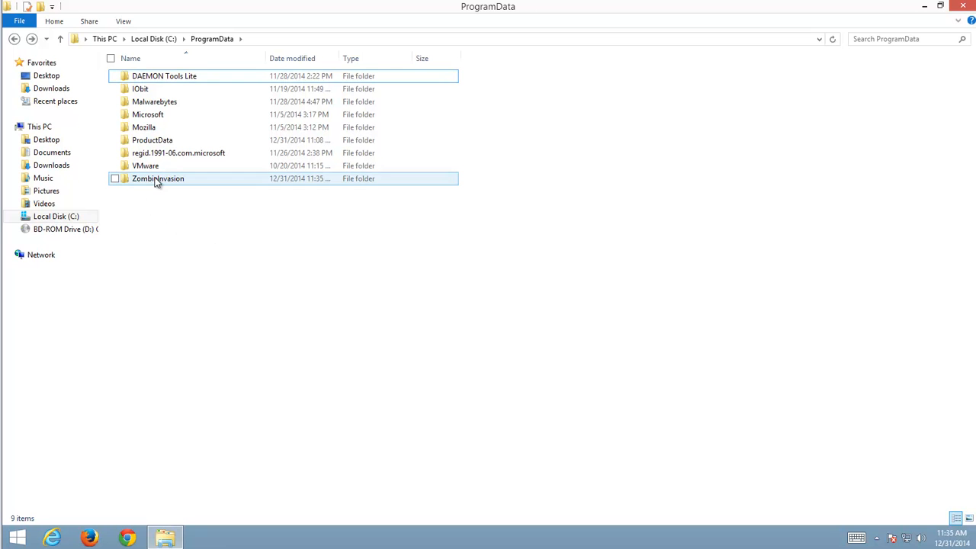
{"action": "left_click", "coordinate": [115, 178]}
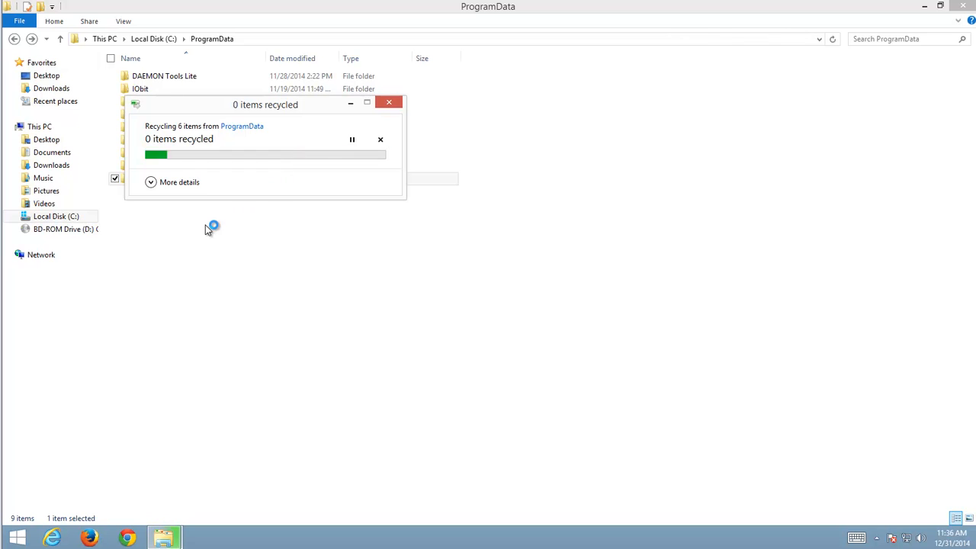
{"action": "mouse_move", "coordinate": [244, 217]}
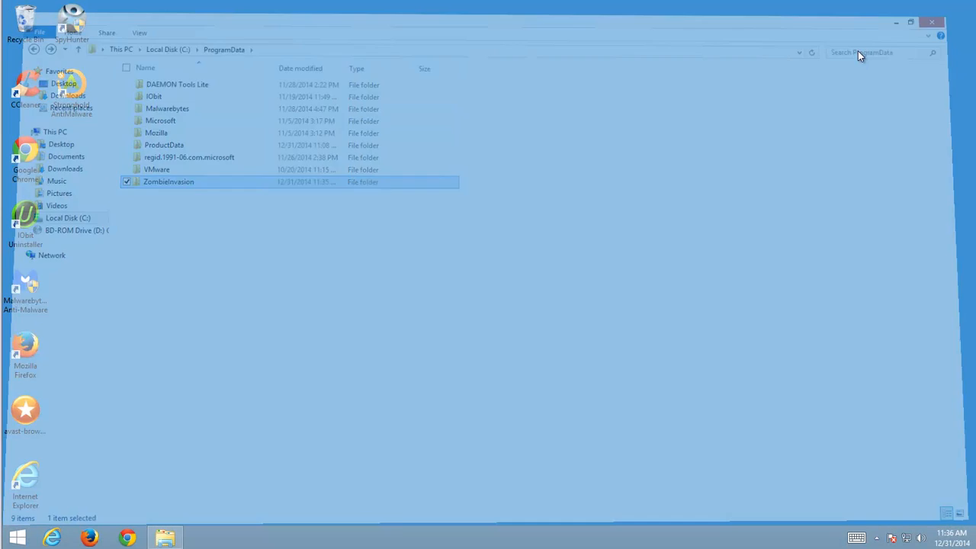
Step: Bring up the Start button's quick menu of system commands to restart
{"action": "right_click", "coordinate": [17, 537]}
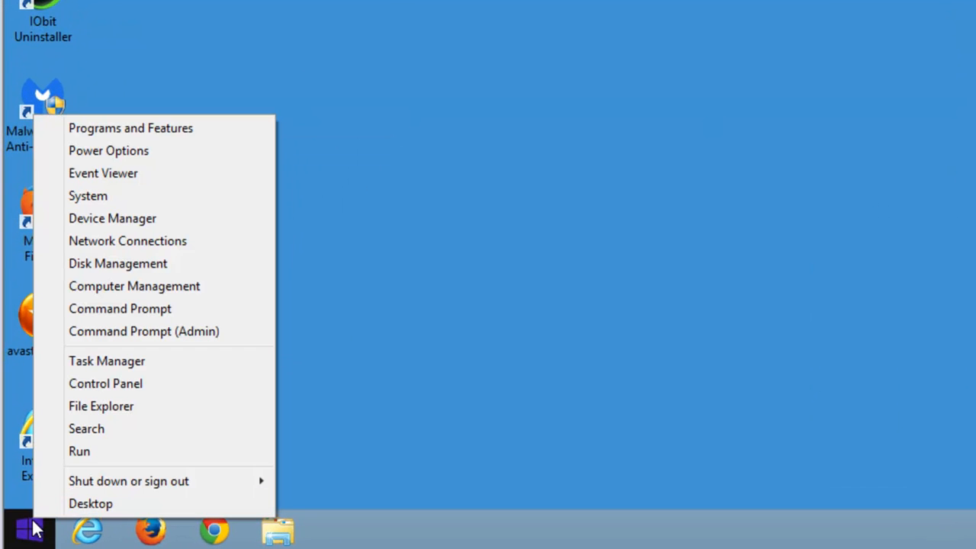
{"action": "mouse_move", "coordinate": [128, 481]}
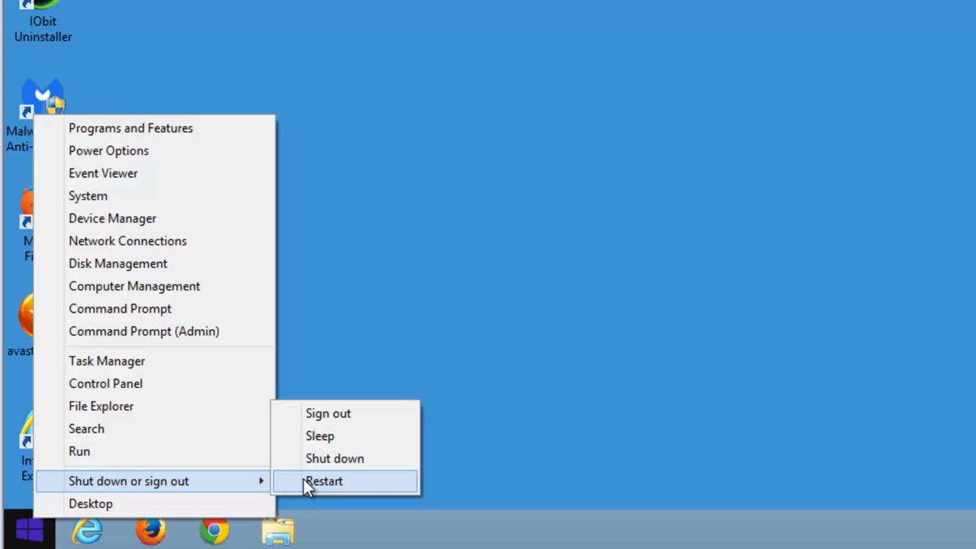